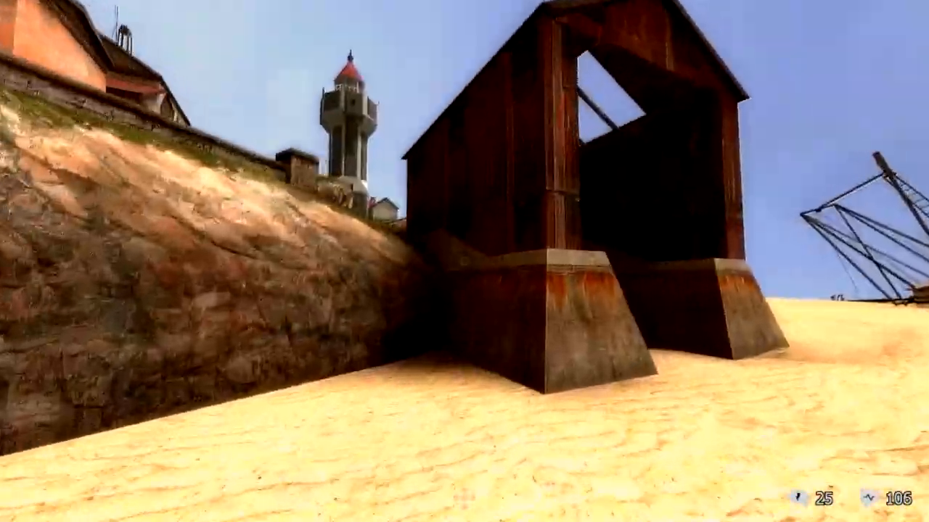
{"action": "mouse_move", "coordinate": [464, 261]}
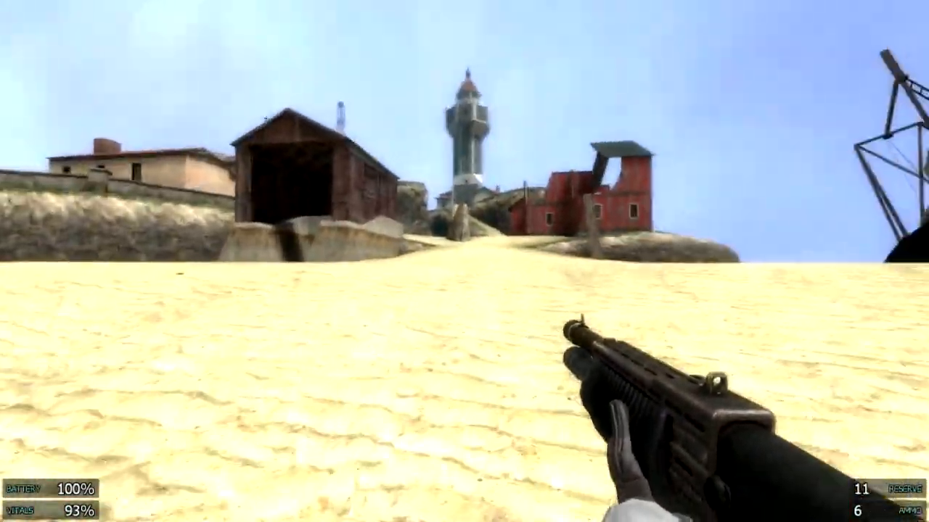
{"action": "mouse_move", "coordinate": [464, 261]}
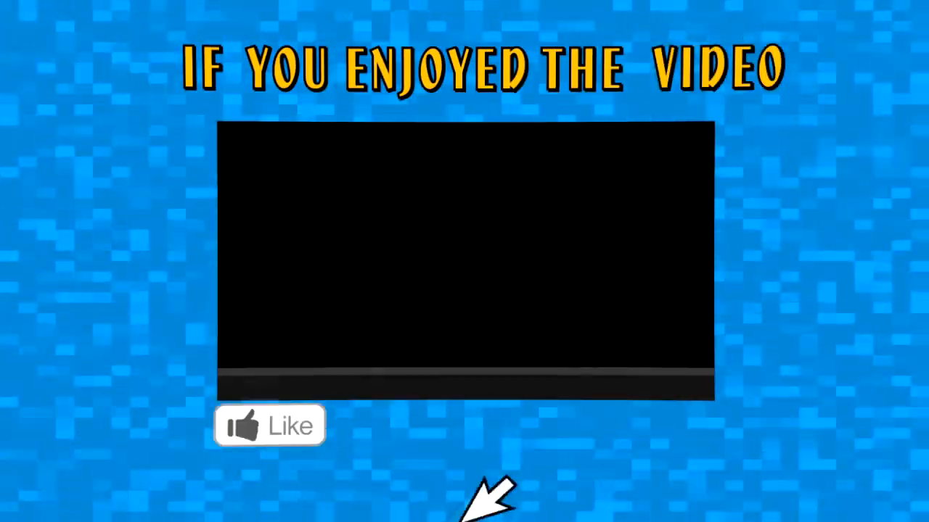
{"action": "left_click", "coordinate": [270, 425]}
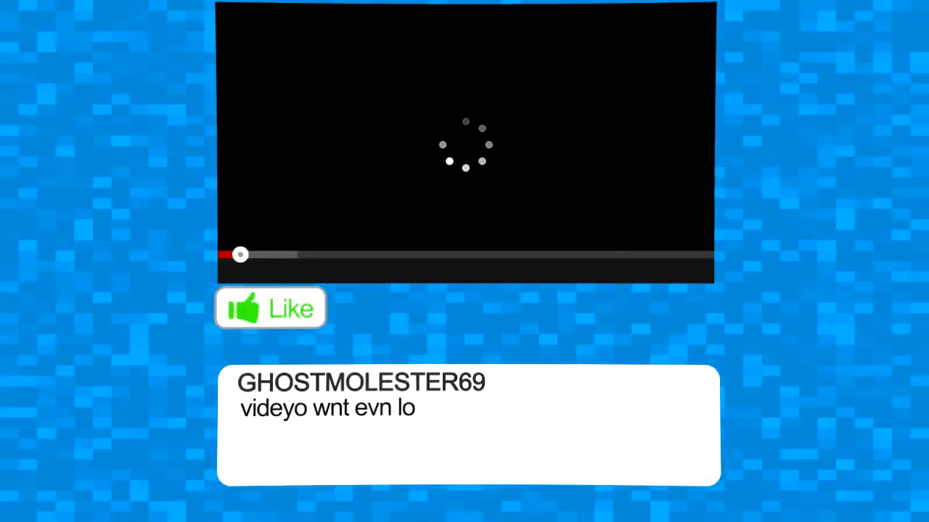